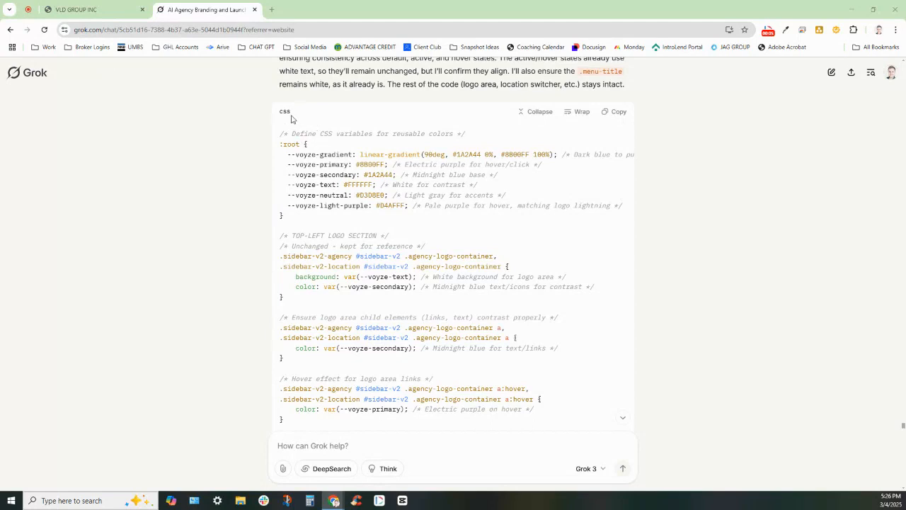
mouse_move(234, 99)
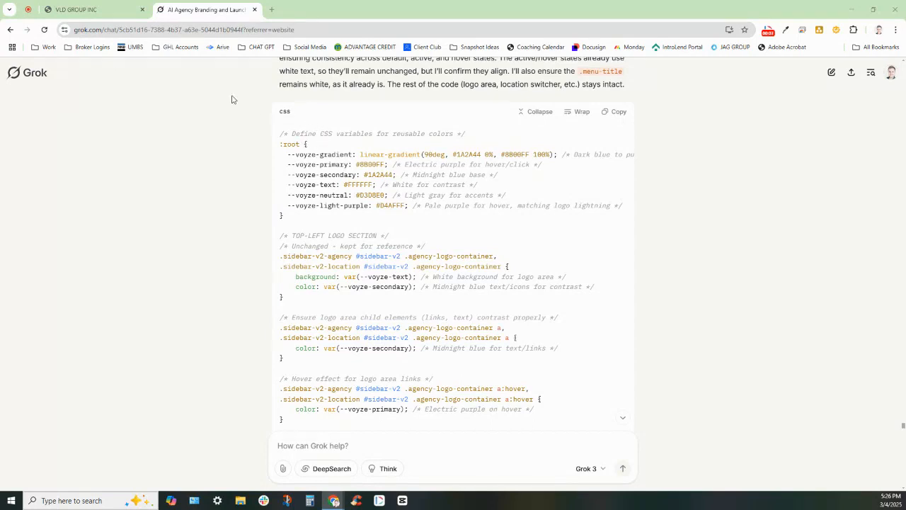
- Switch from Grok to the GoHighLevel Company > Whitelabel settings page
click(92, 9)
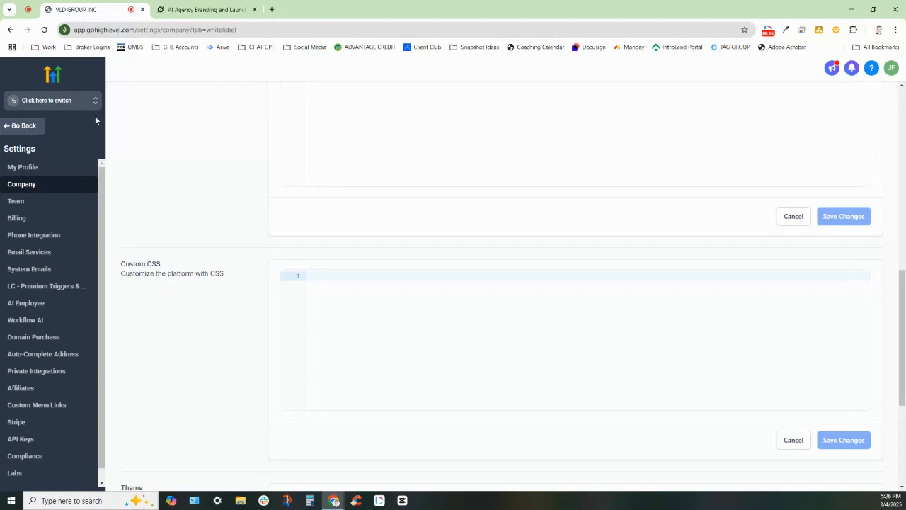
mouse_move(35, 205)
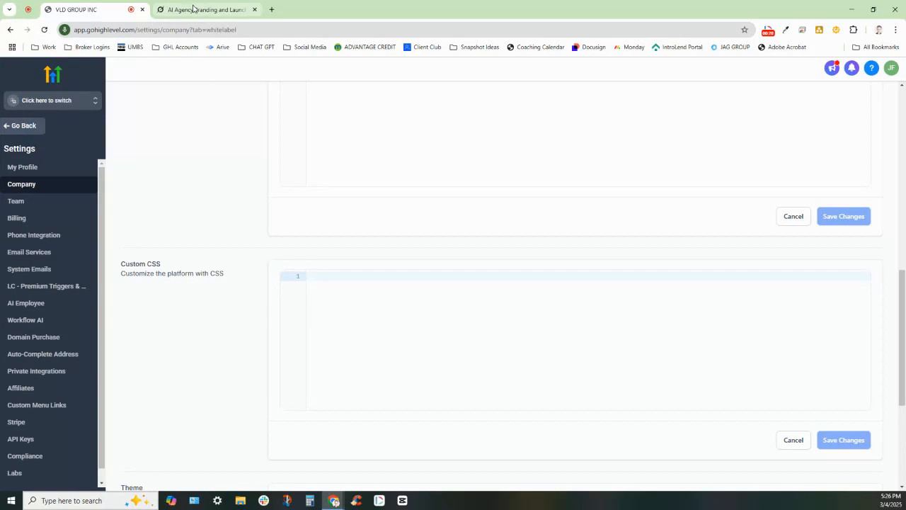
- Review Grok's revised sidebar CSS with true-white menu text and copy the whole code block
click(205, 9)
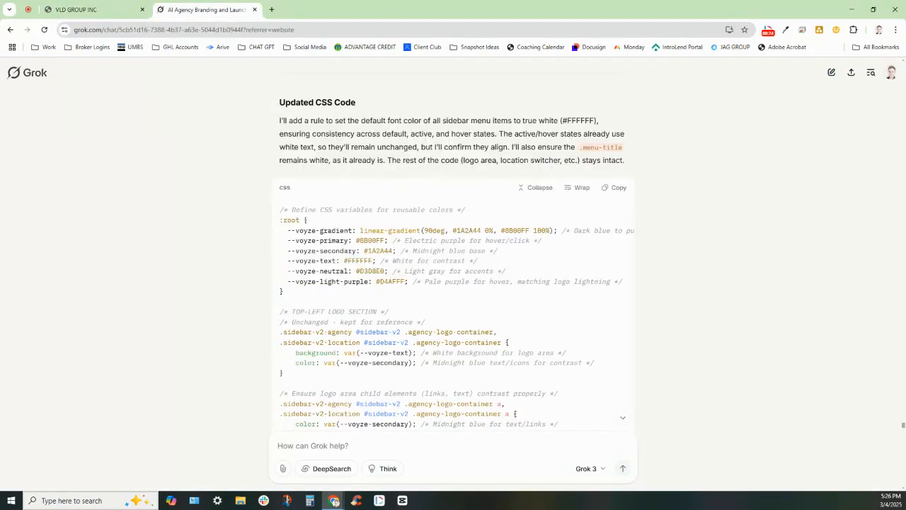
scroll(down, 3)
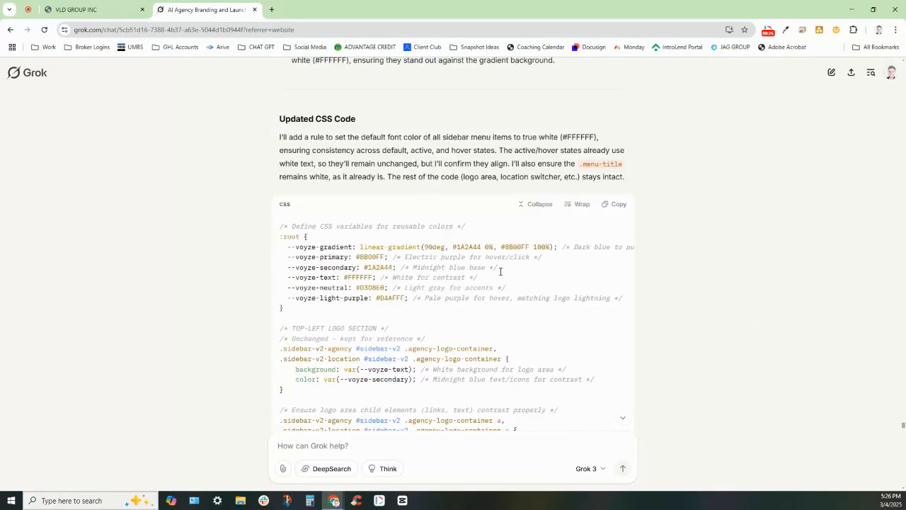
scroll(down, 3)
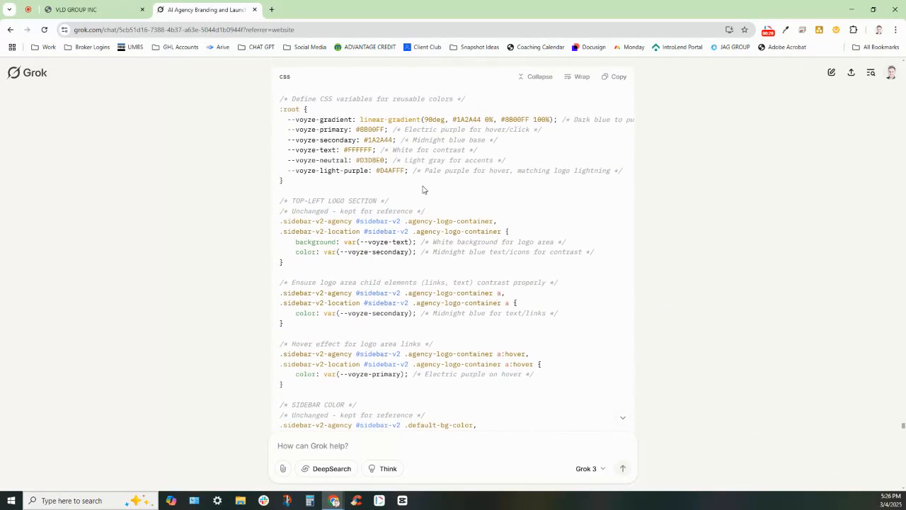
scroll(up, 3)
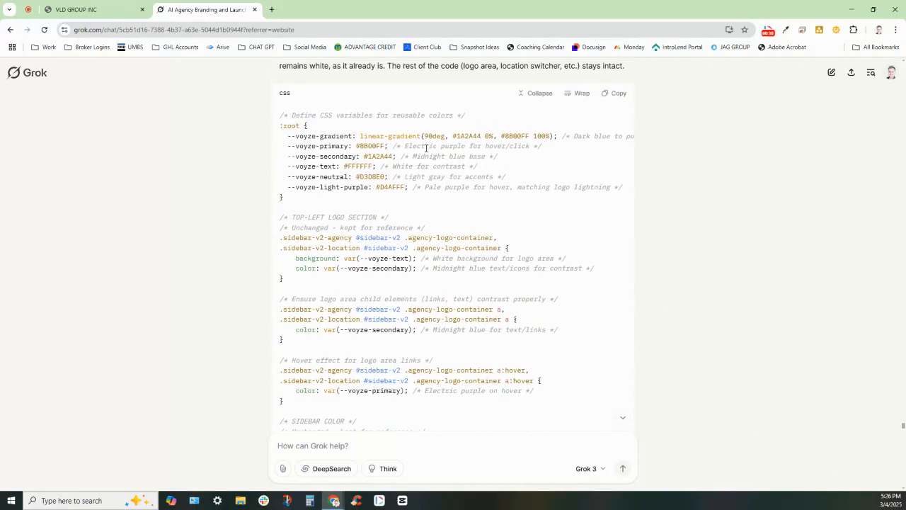
mouse_move(487, 156)
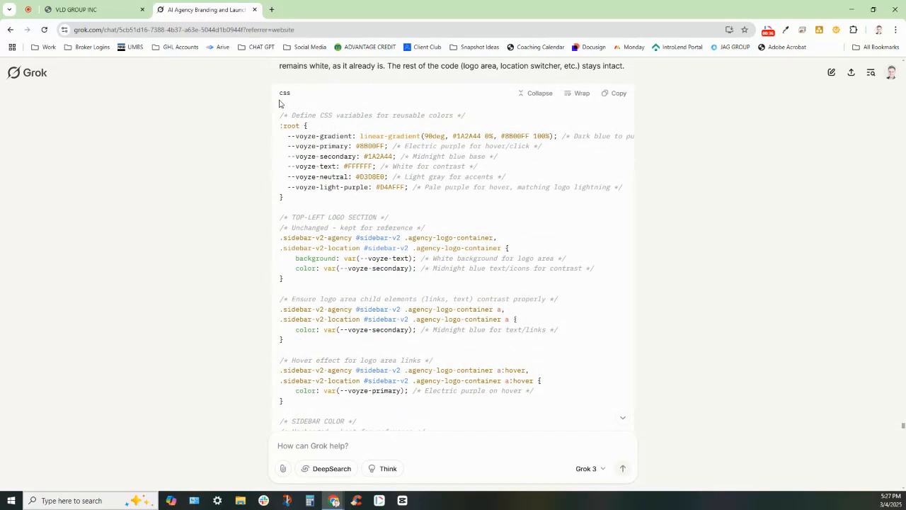
mouse_move(315, 114)
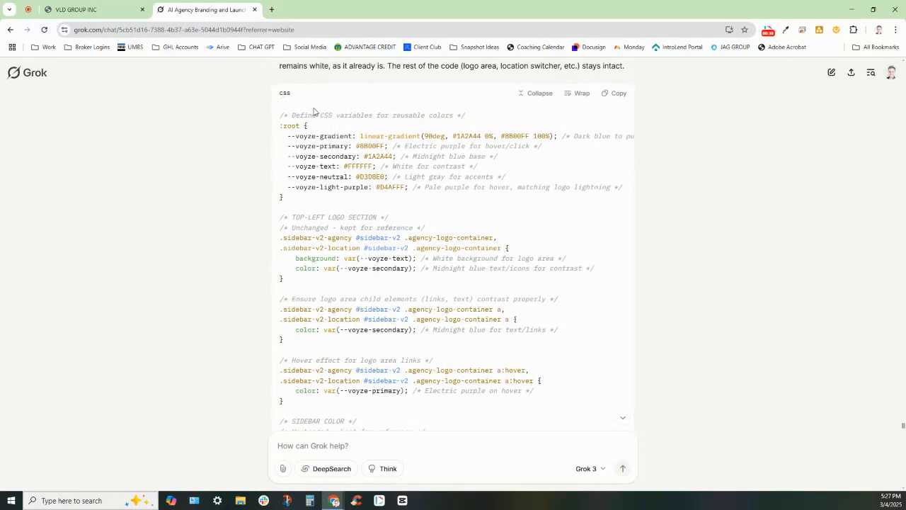
mouse_move(315, 112)
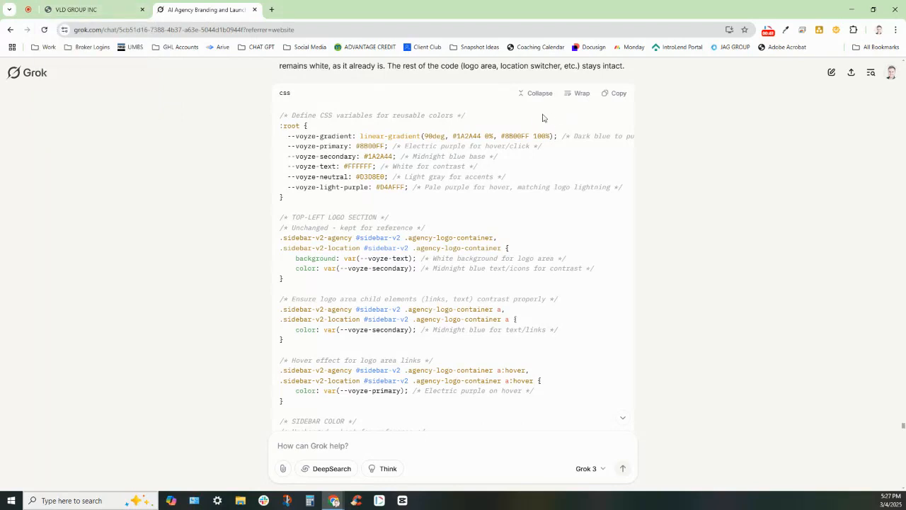
scroll(down, 3)
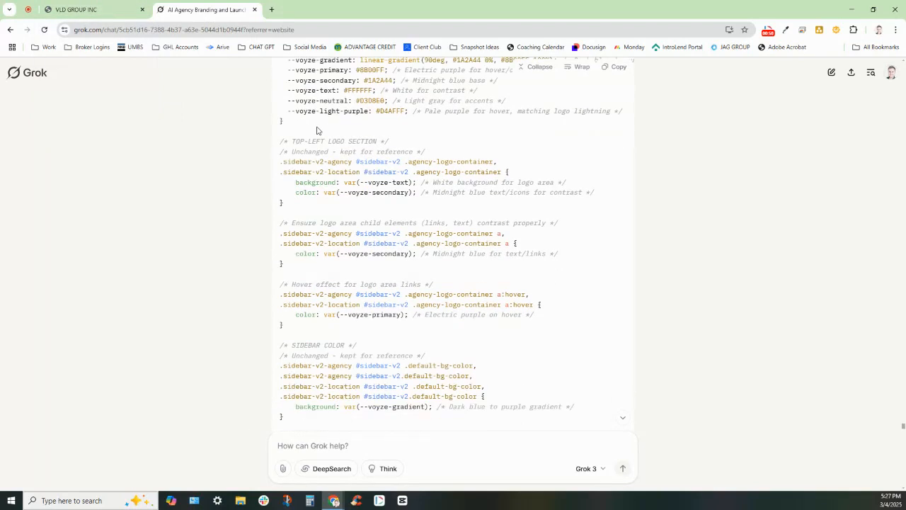
scroll(down, 3)
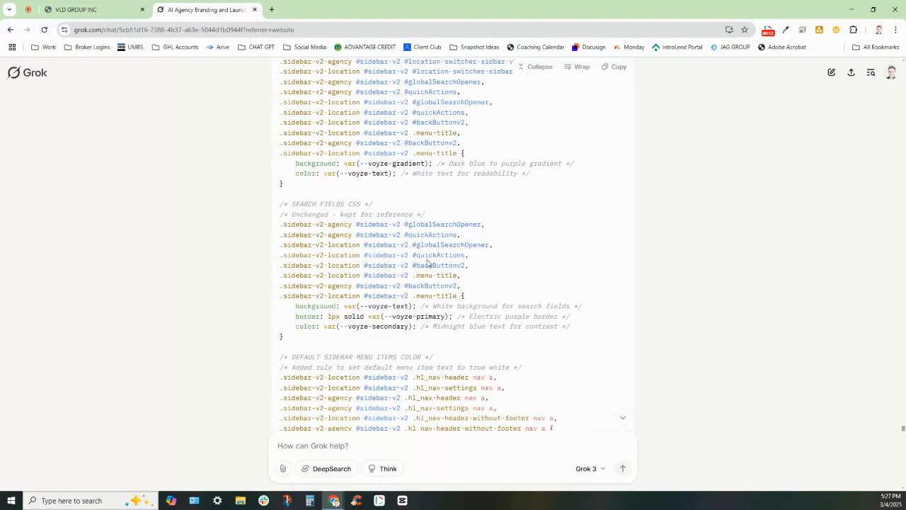
scroll(down, 3)
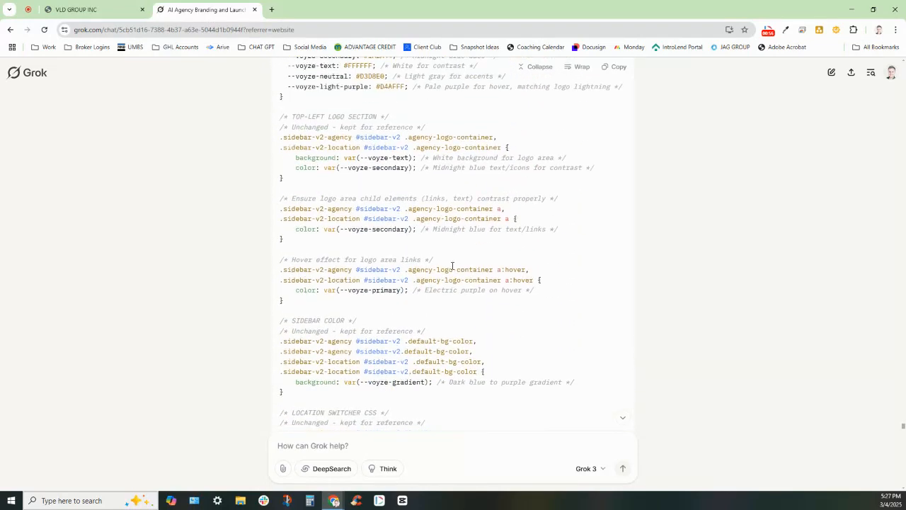
scroll(up, 3)
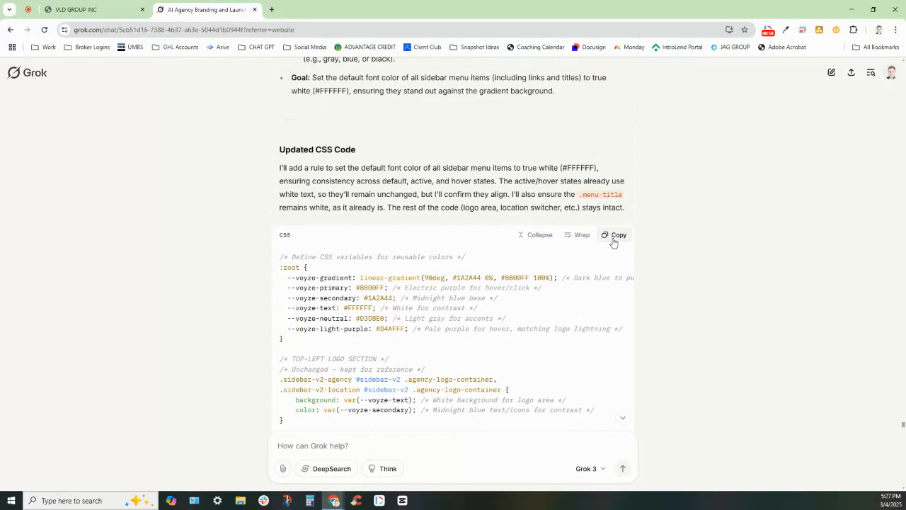
click(614, 235)
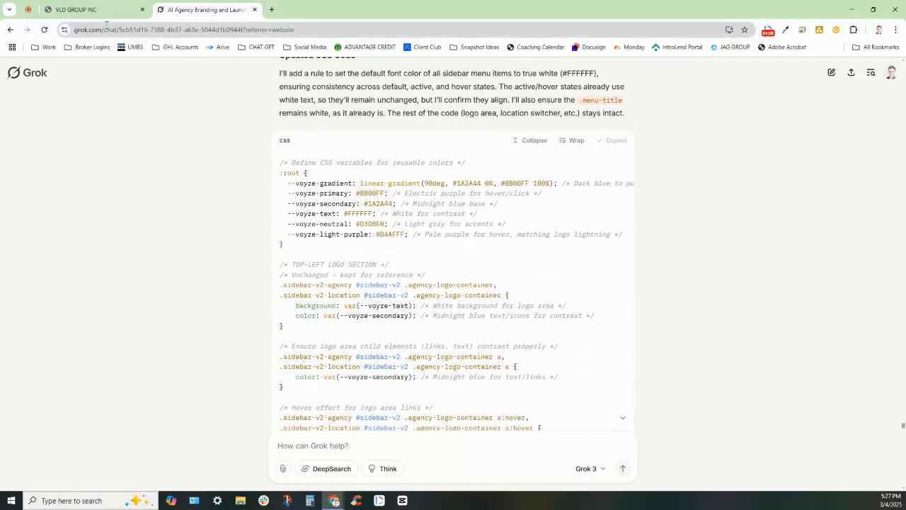
- Navigate in GoHighLevel from the dashboard to Settings > Company > Whitelabel
click(78, 9)
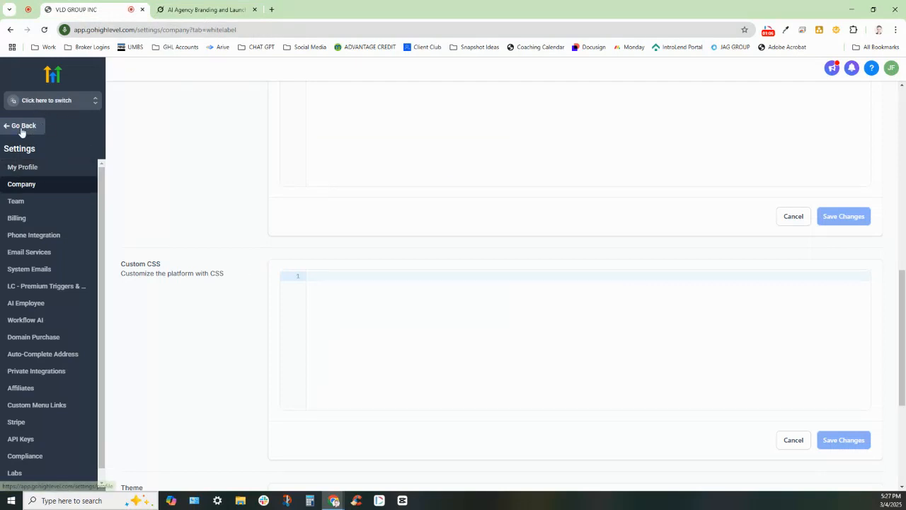
click(23, 125)
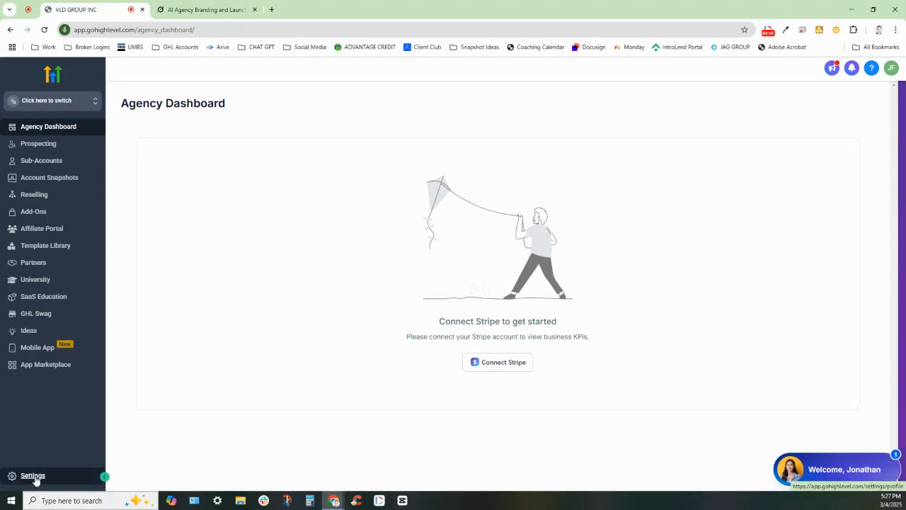
click(33, 475)
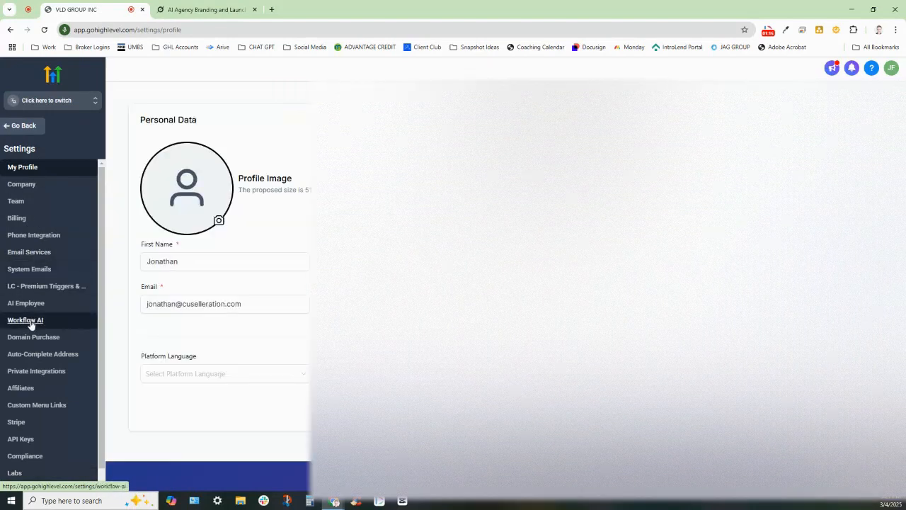
click(21, 184)
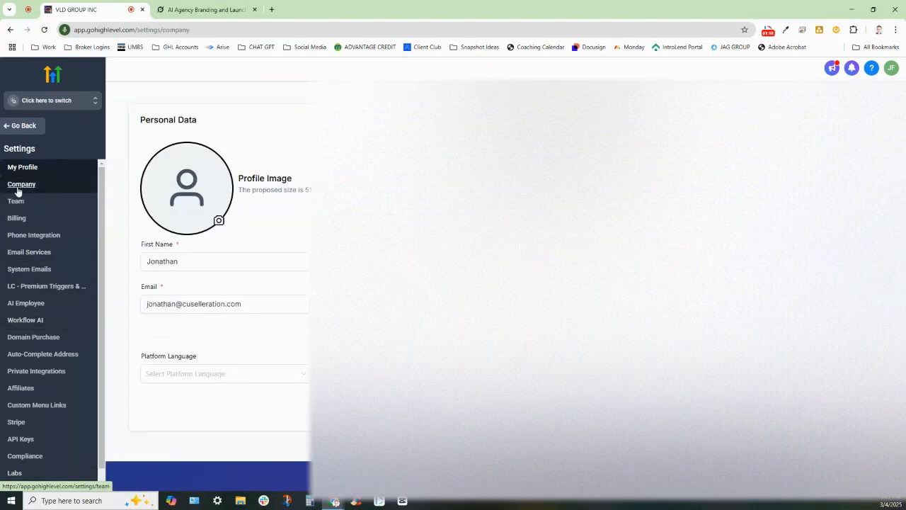
click(22, 184)
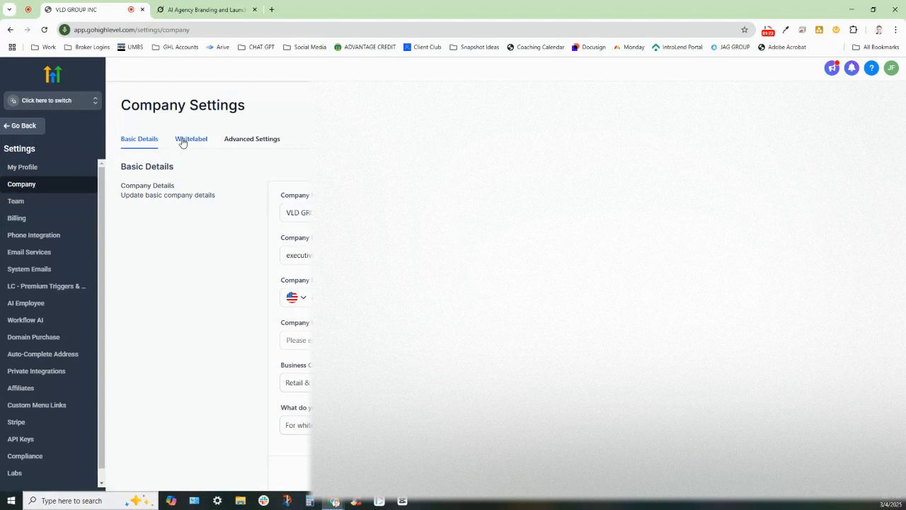
mouse_move(191, 139)
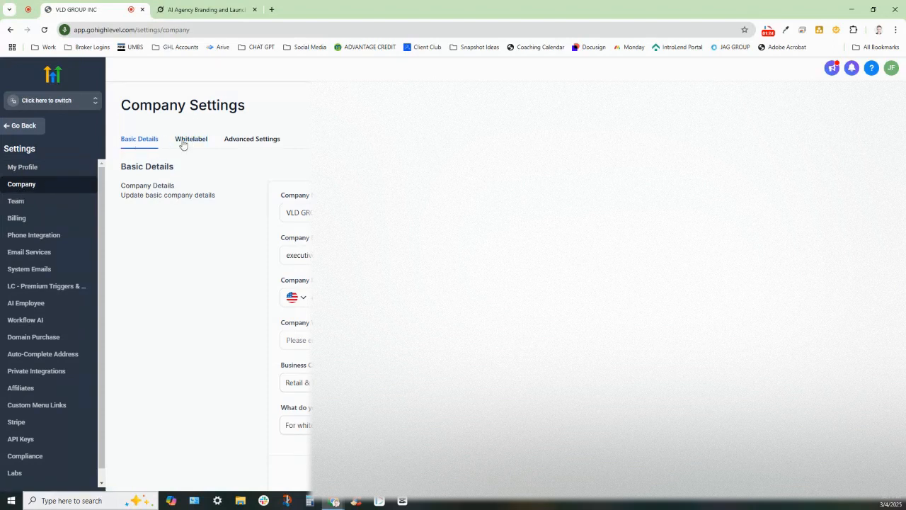
click(192, 139)
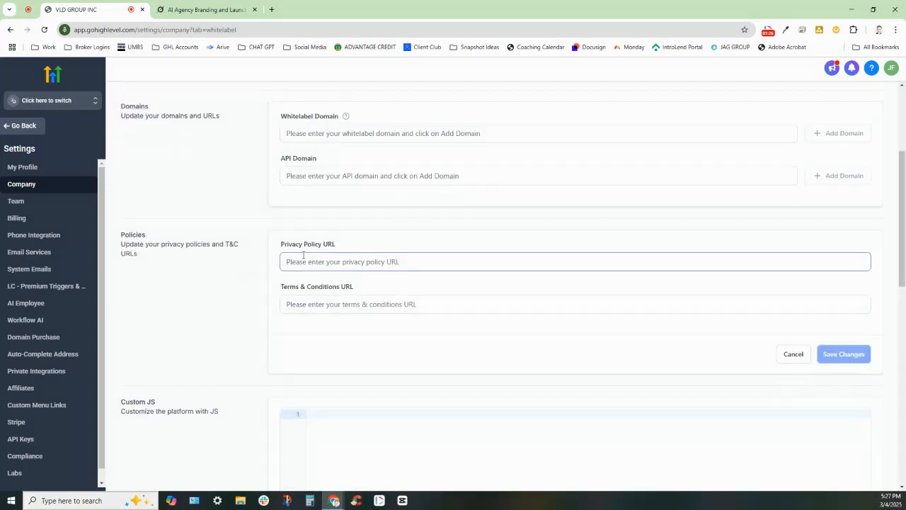
- Paste the copied sidebar CSS into the Custom CSS box and save the changes
scroll(down, 3)
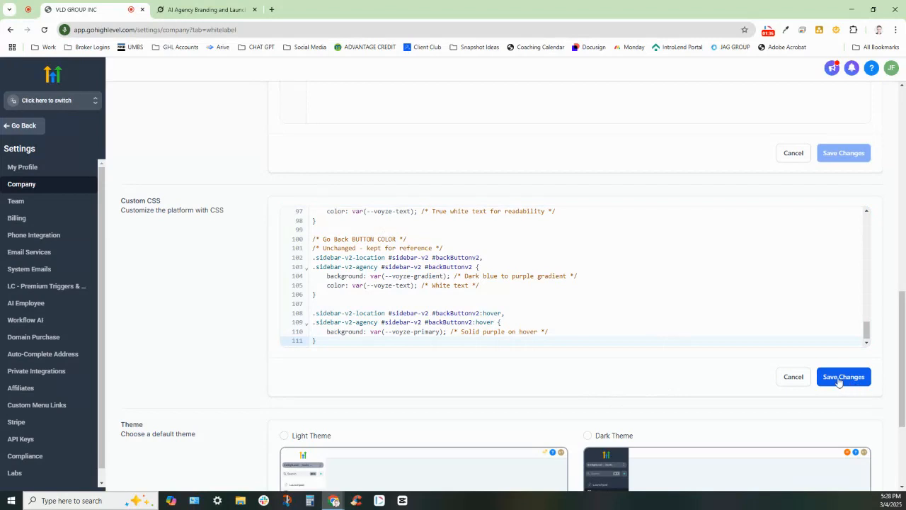
click(844, 377)
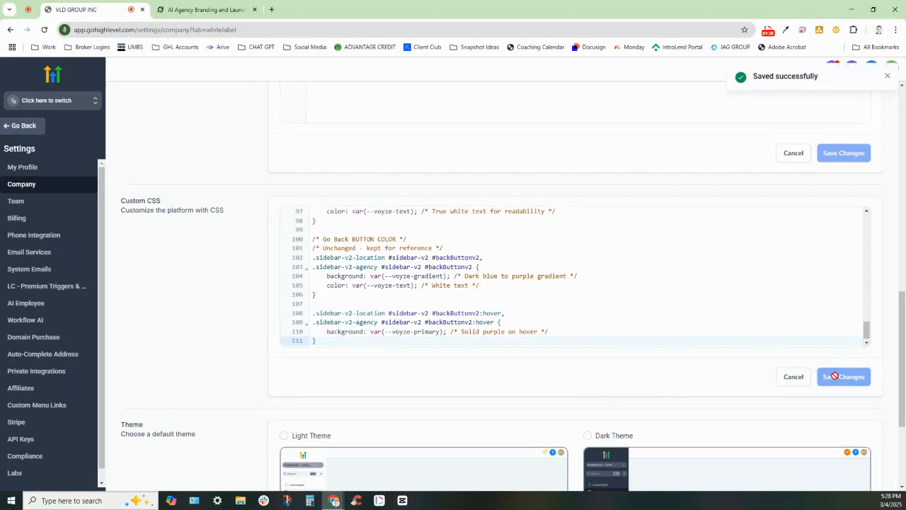
- Refresh and return to the Agency Dashboard showing the purple gradient sidebar, then target the logo area
click(844, 377)
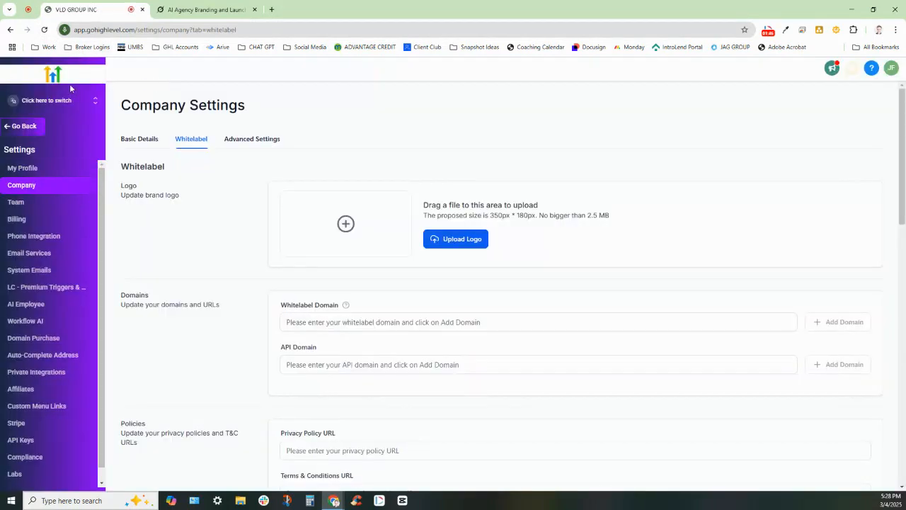
mouse_move(31, 320)
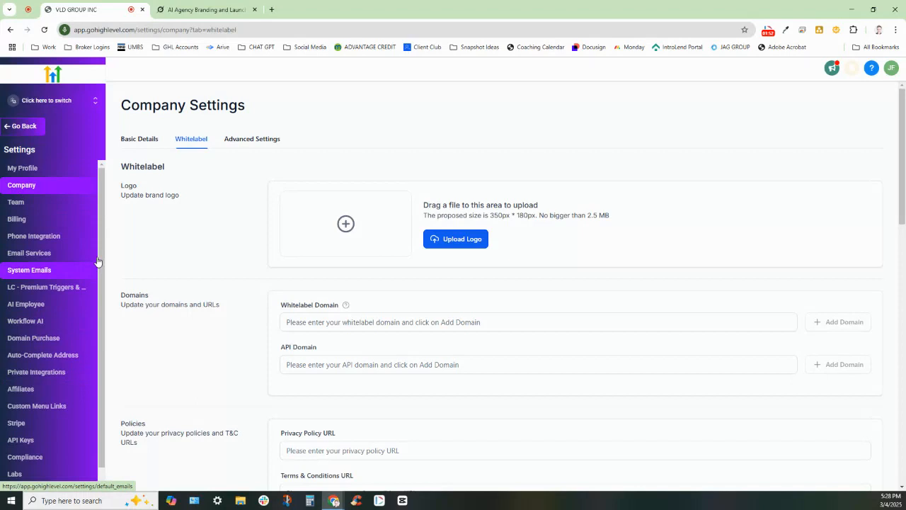
mouse_move(77, 219)
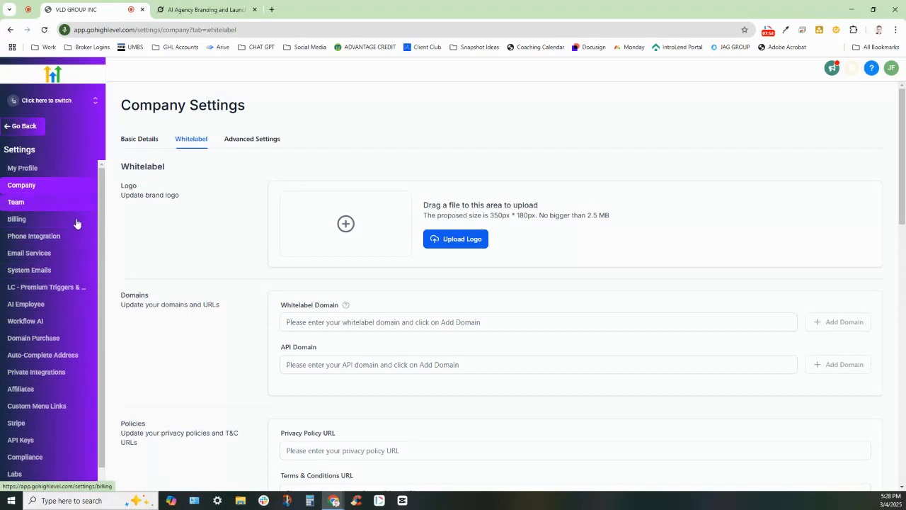
click(45, 99)
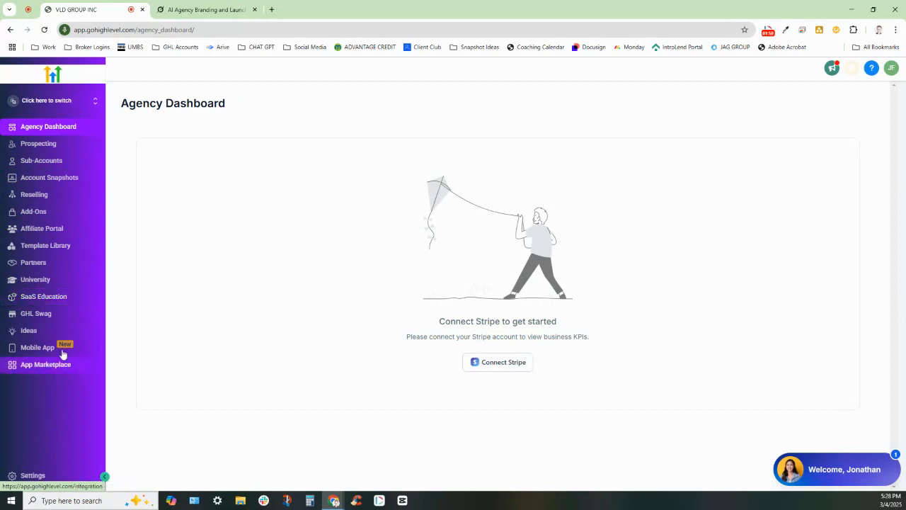
mouse_move(56, 76)
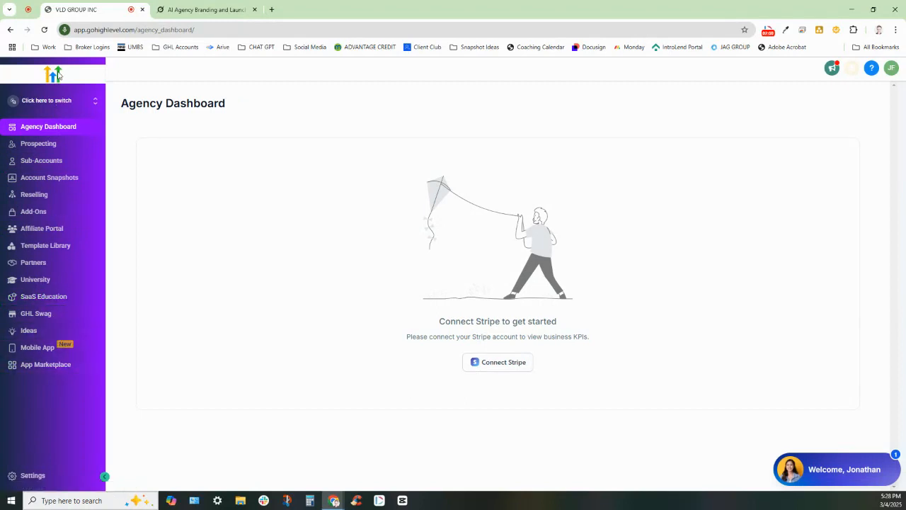
mouse_move(26, 84)
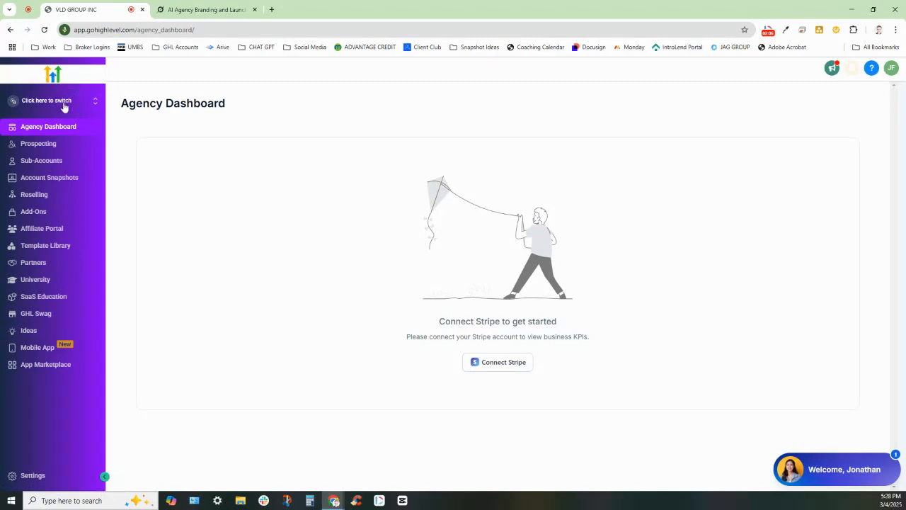
mouse_move(79, 88)
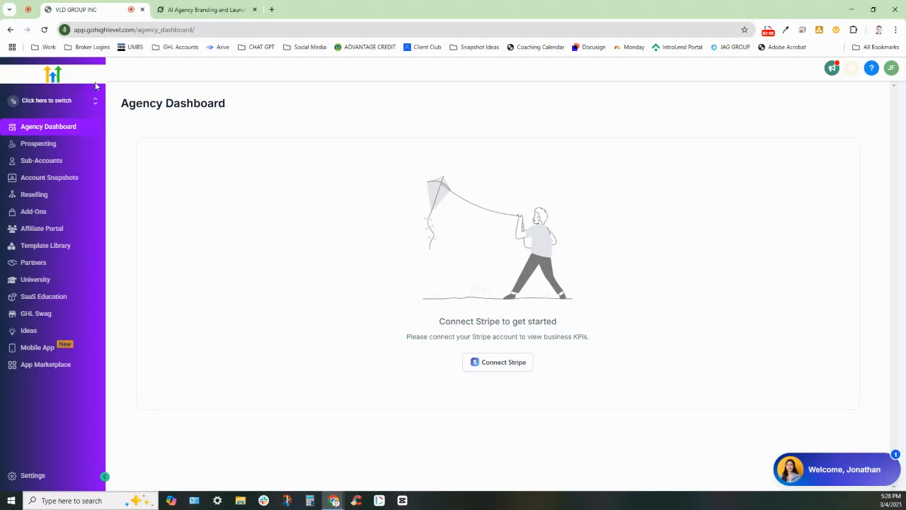
mouse_move(107, 268)
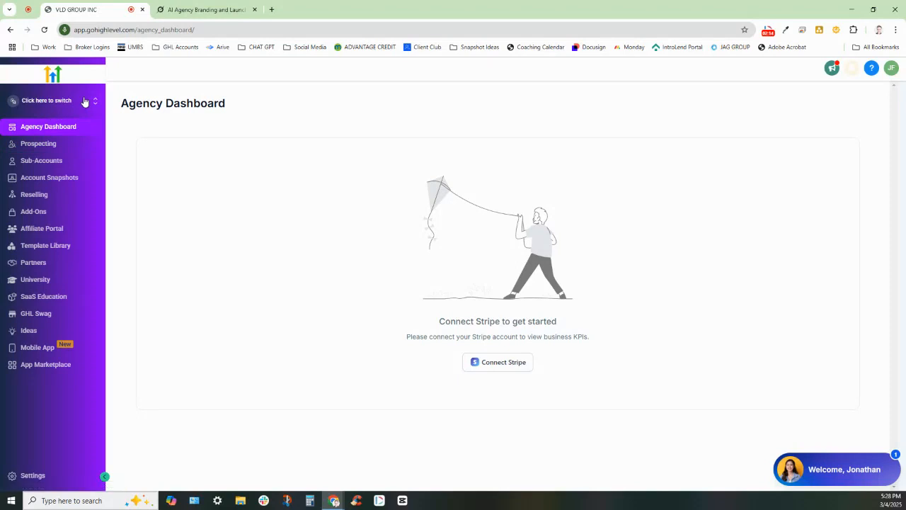
mouse_move(20, 71)
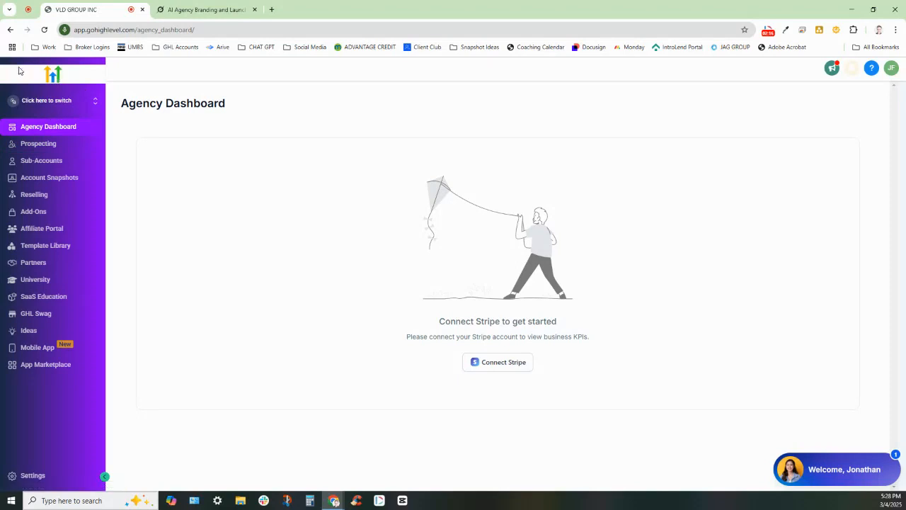
mouse_move(82, 73)
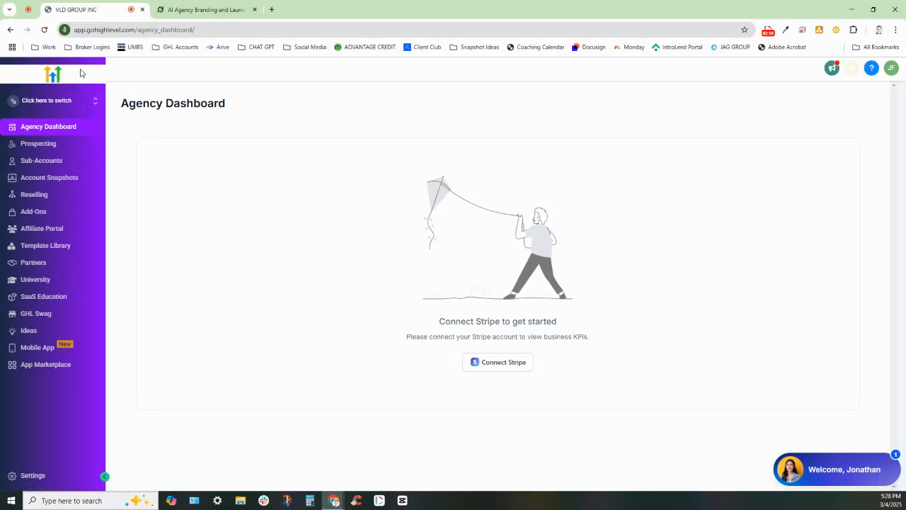
mouse_move(31, 220)
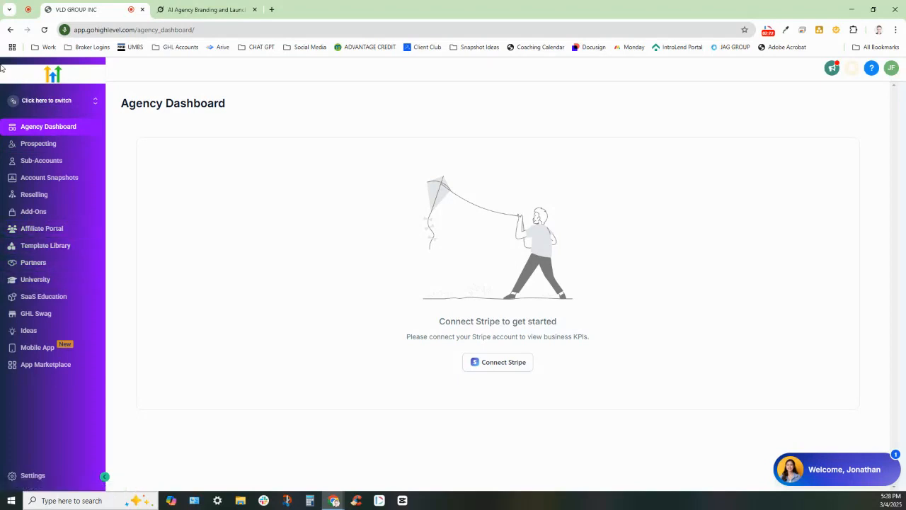
right_click(92, 78)
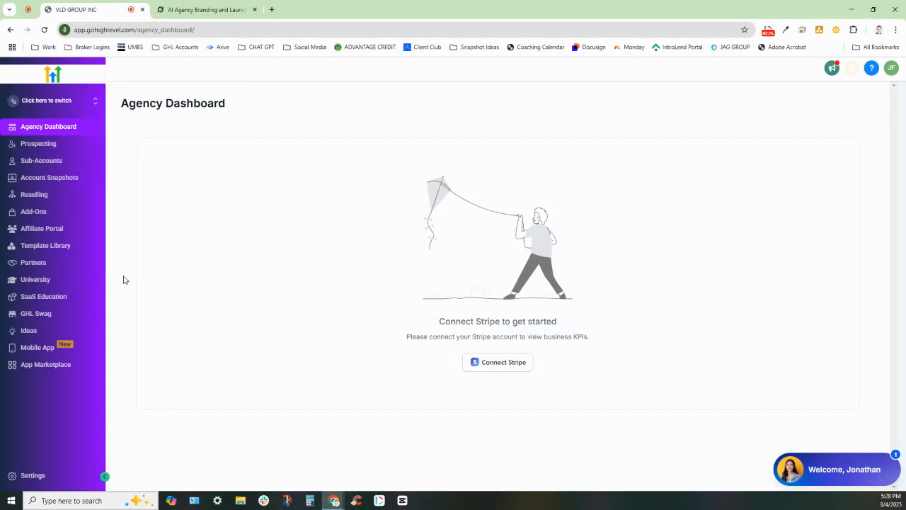
- Inspect the sidebar's agency-logo-container in DevTools, then switch to the Grok conversation
key(F12)
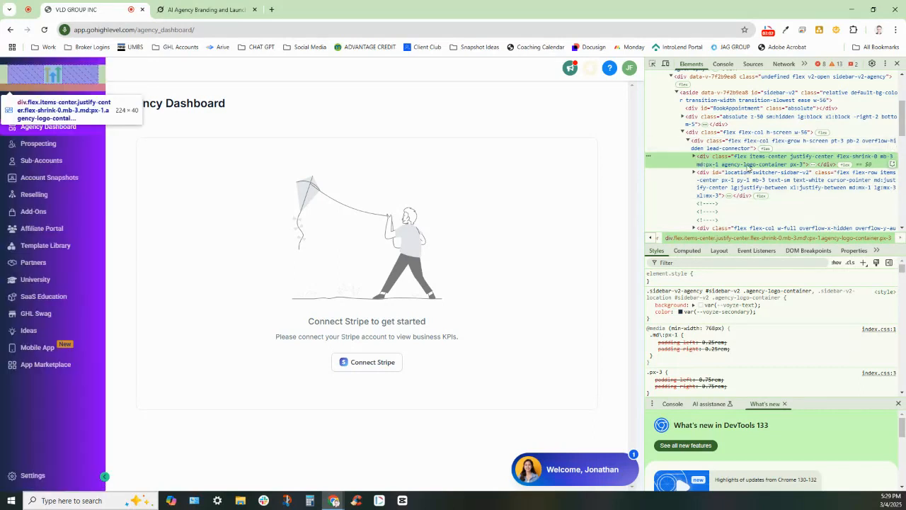
click(205, 9)
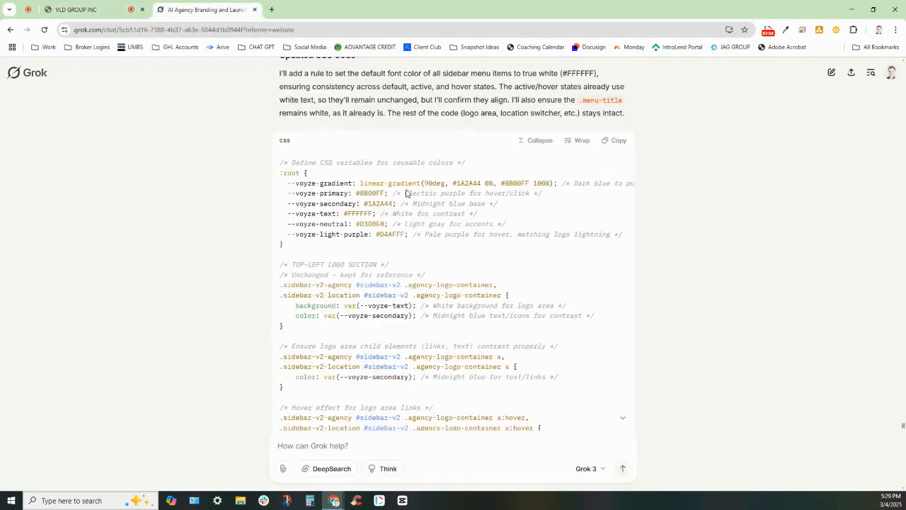
mouse_move(493, 276)
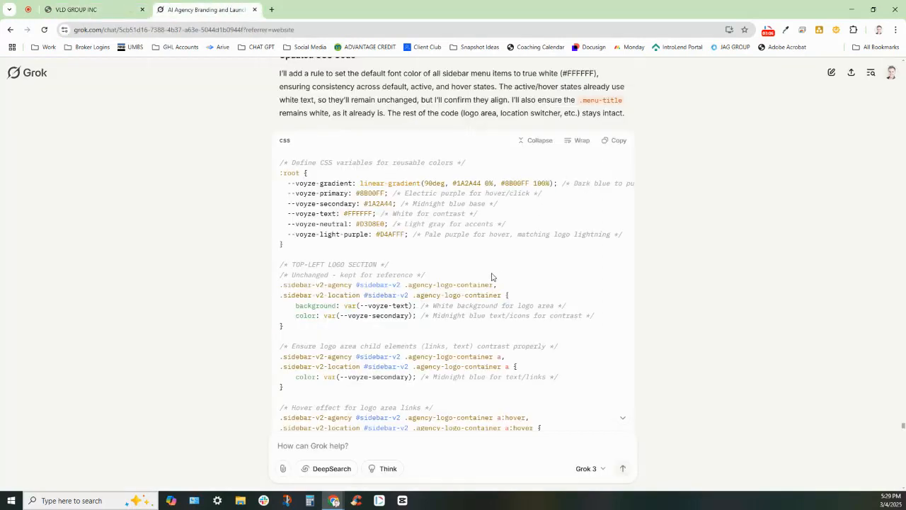
- Scroll through Grok's replies on logo-area and sidebar menu white text colour
scroll(up, 3)
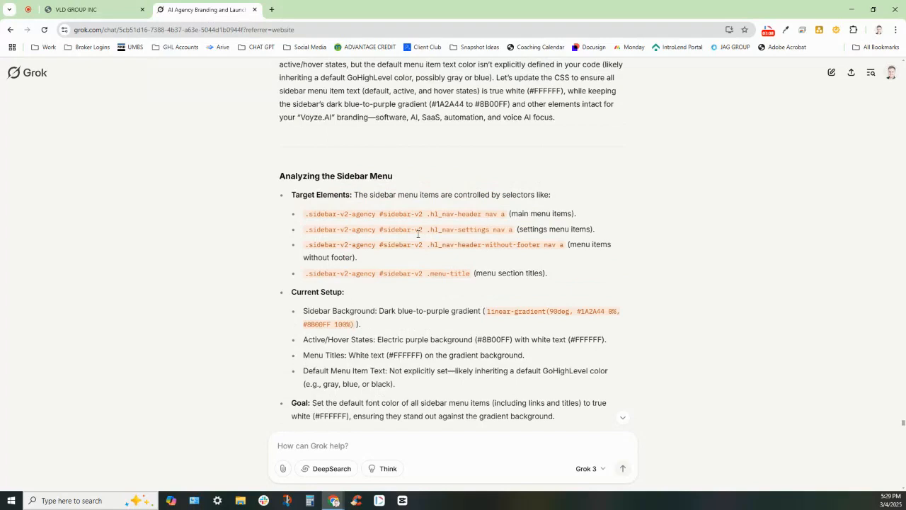
scroll(down, 3)
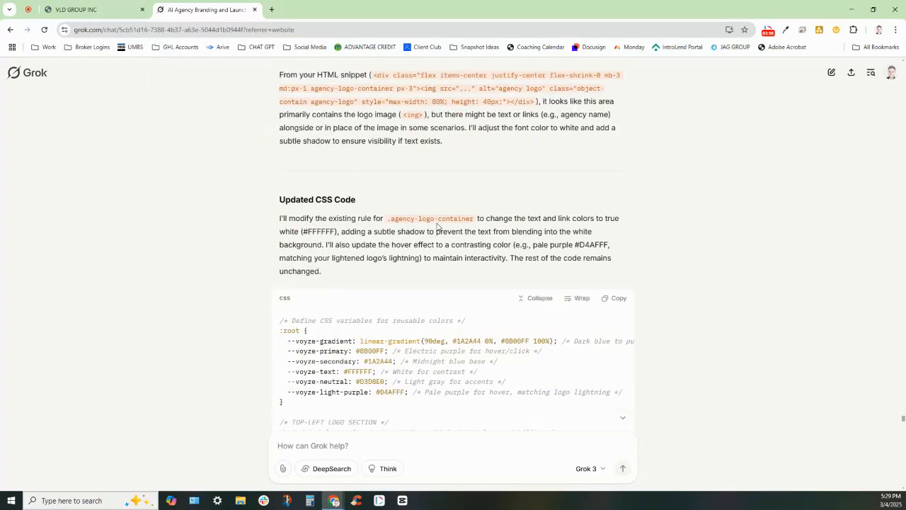
scroll(down, 3)
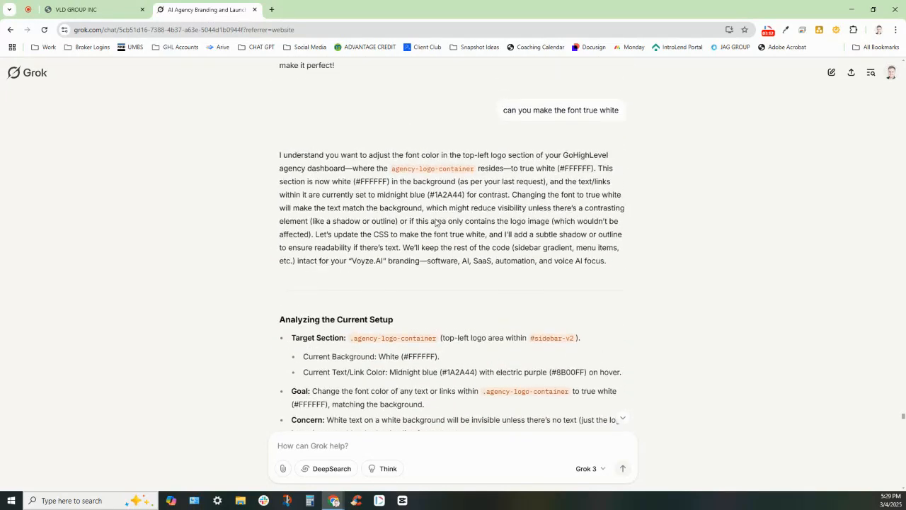
scroll(down, 3)
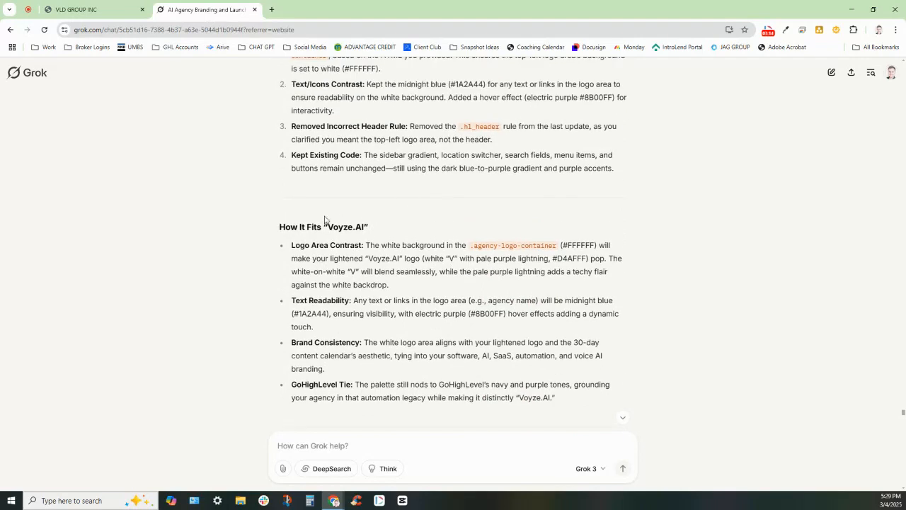
scroll(down, 3)
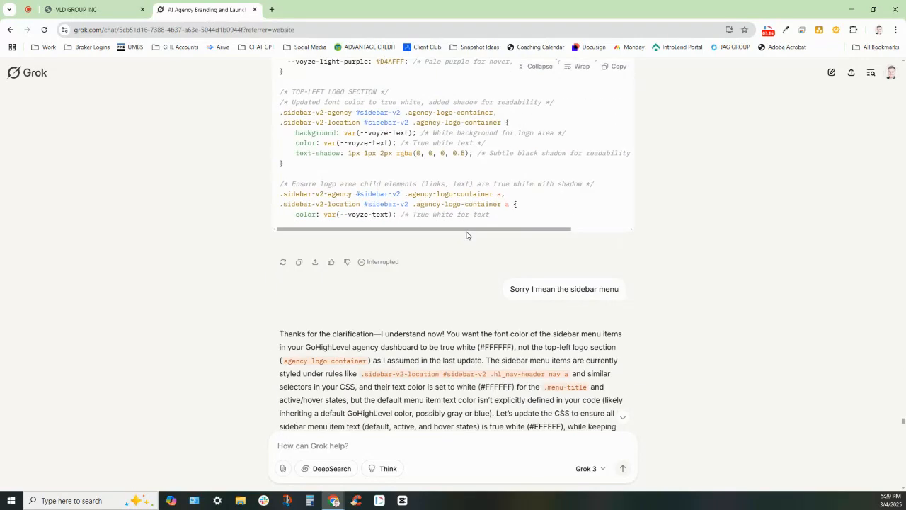
scroll(down, 3)
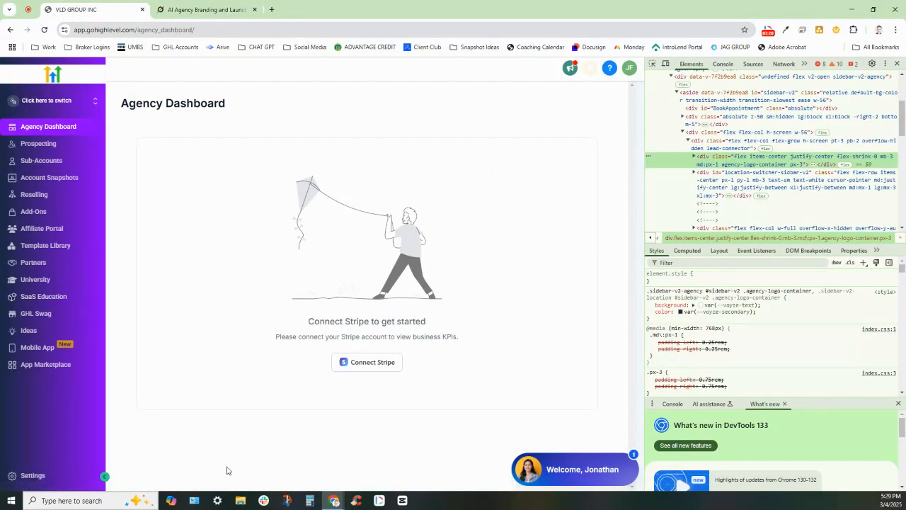
- Open agency settings, close the element inspector and return to the Grok chat
click(32, 476)
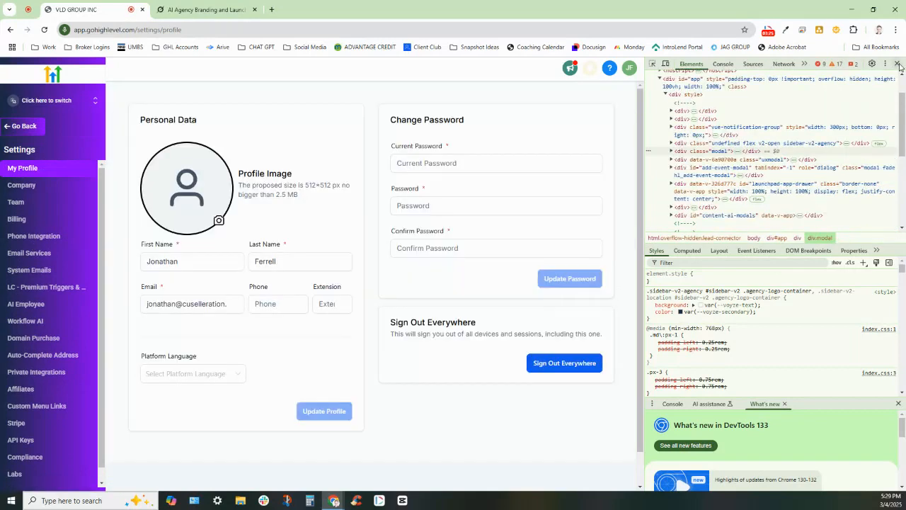
click(898, 64)
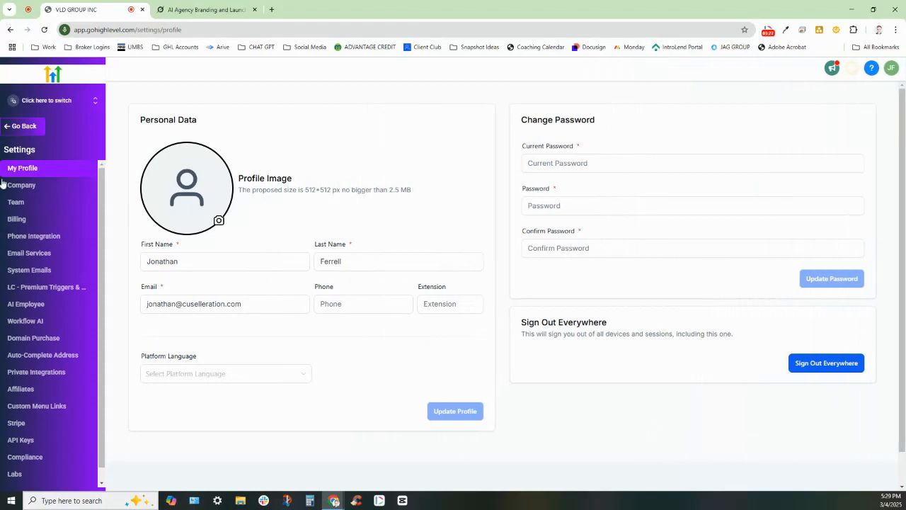
mouse_move(21, 184)
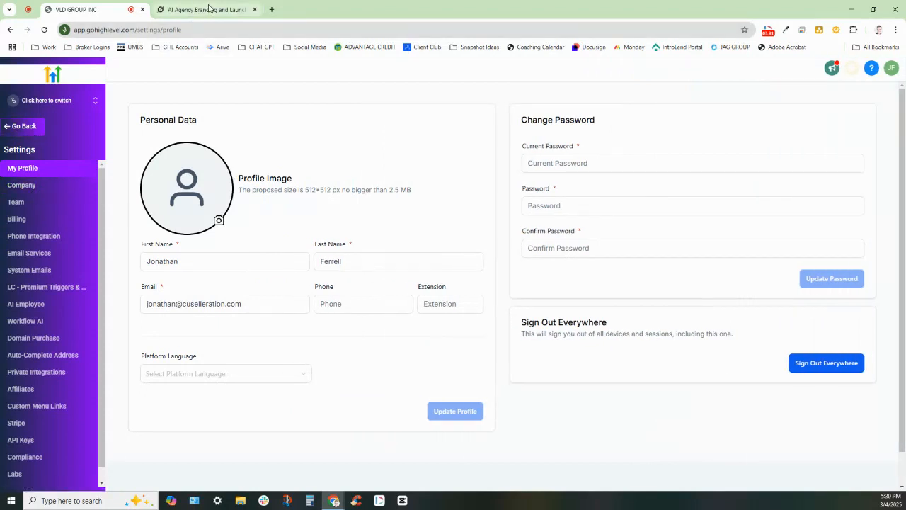
click(206, 9)
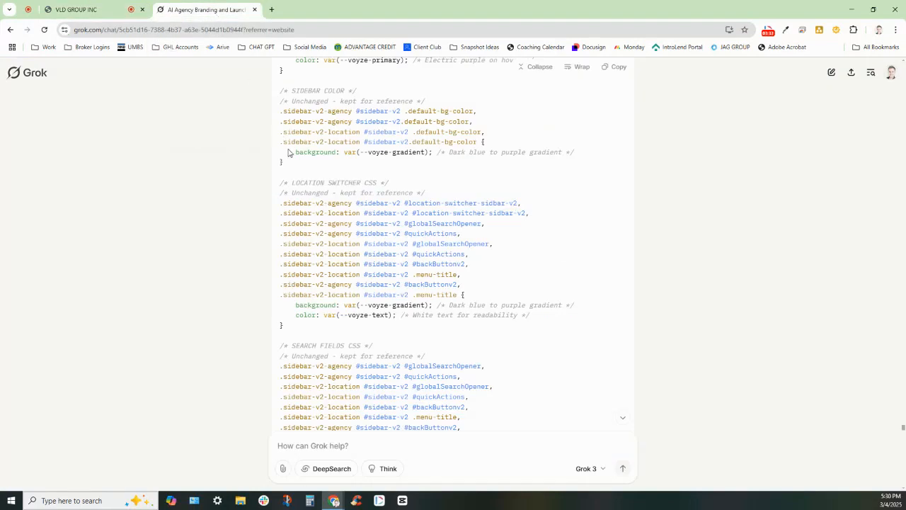
mouse_move(5, 111)
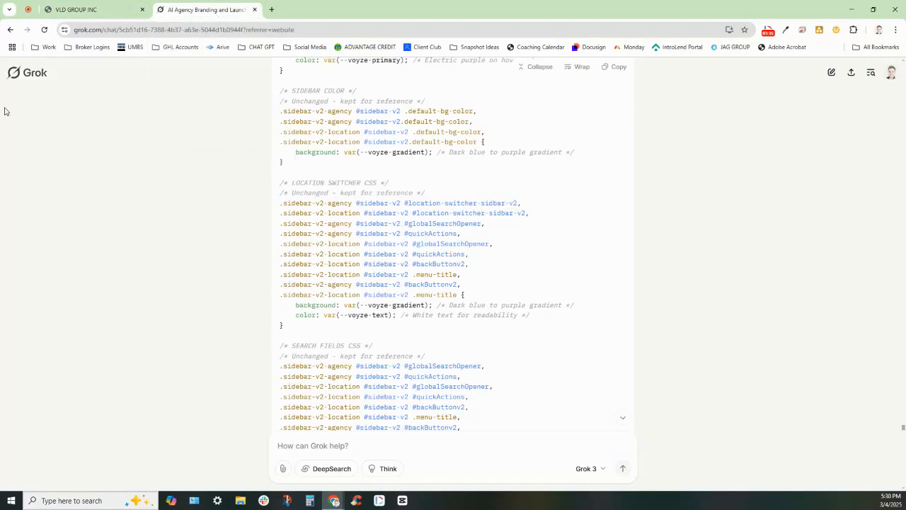
mouse_move(475, 216)
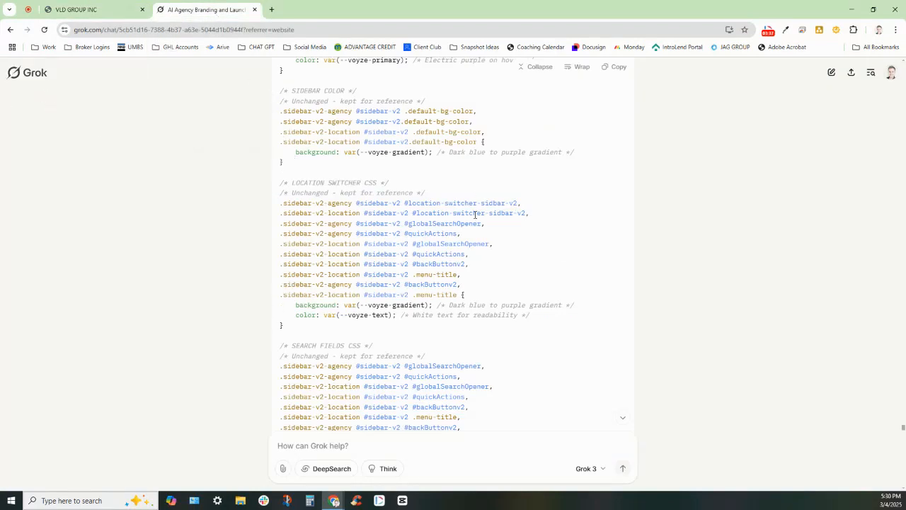
mouse_move(513, 198)
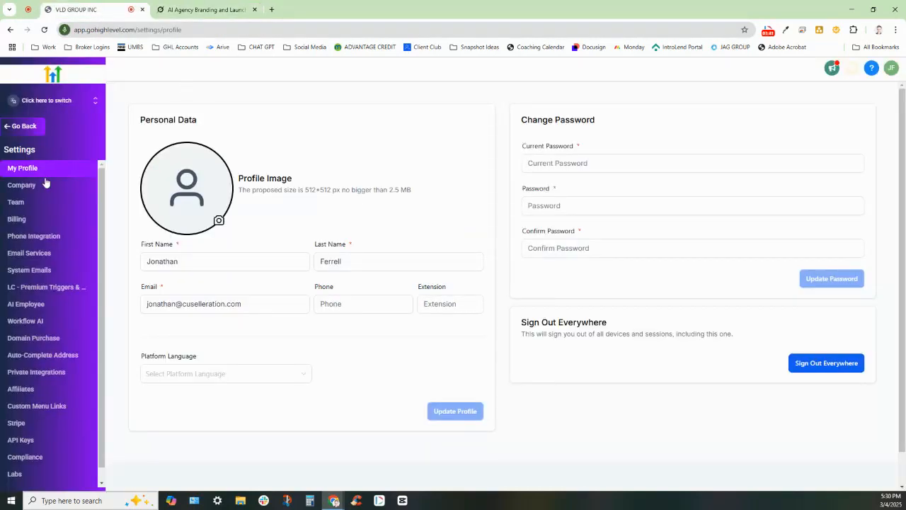
- Review Grok's full updated sidebar CSS from start to end and copy it
click(206, 8)
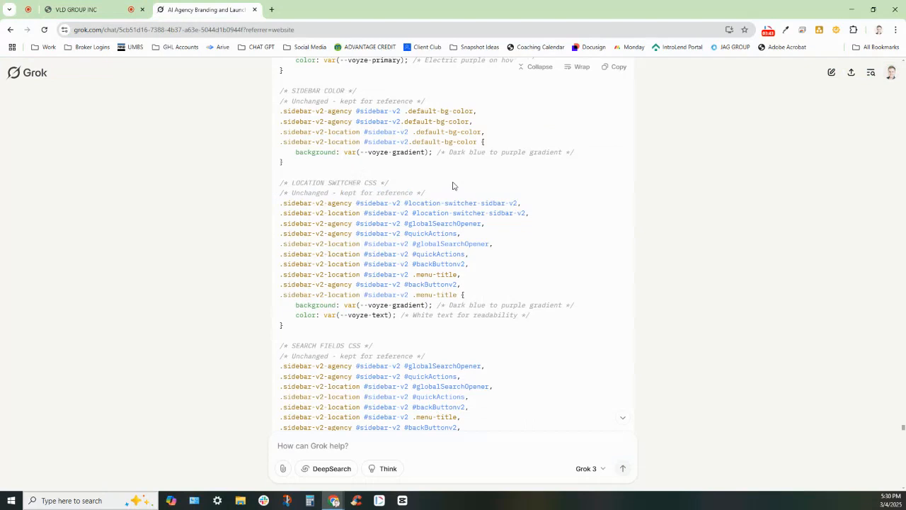
scroll(up, 3)
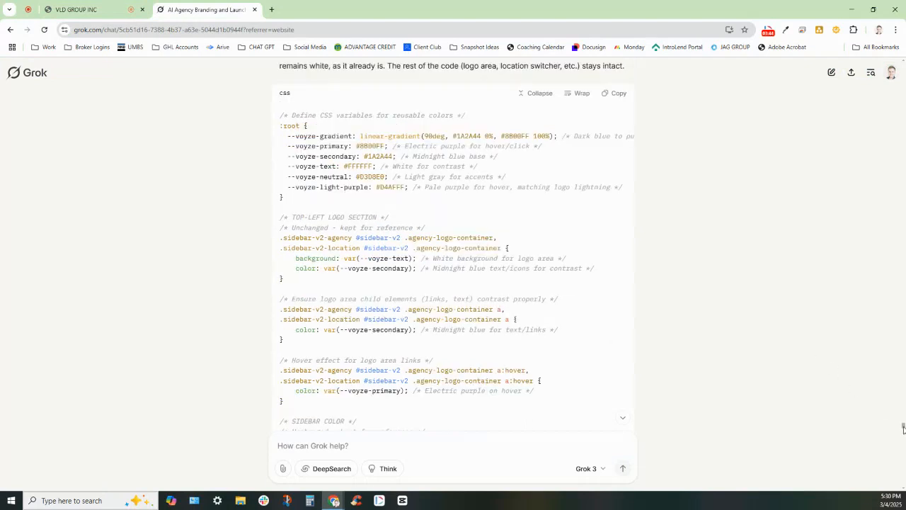
scroll(down, 3)
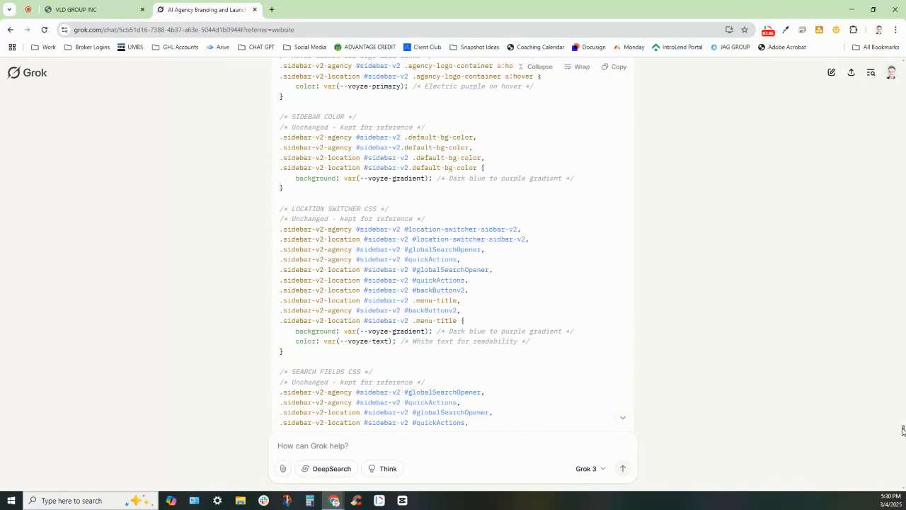
mouse_move(542, 202)
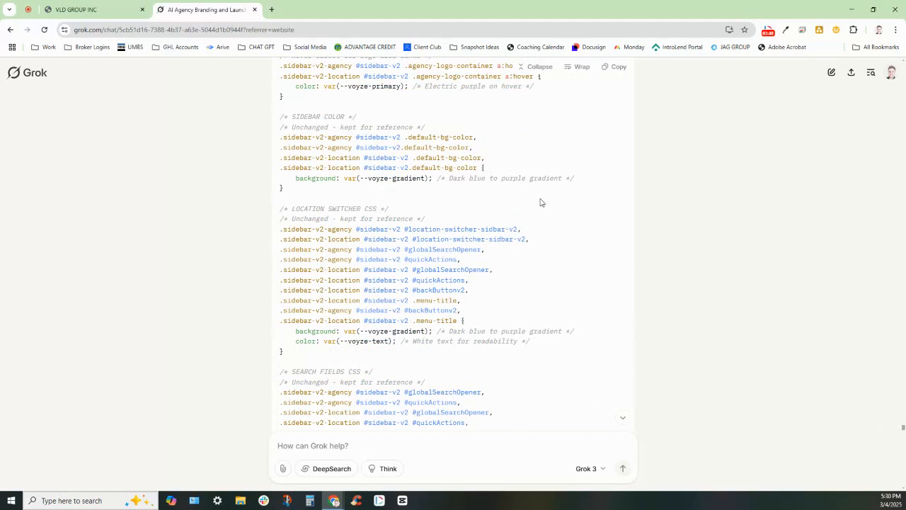
scroll(up, 3)
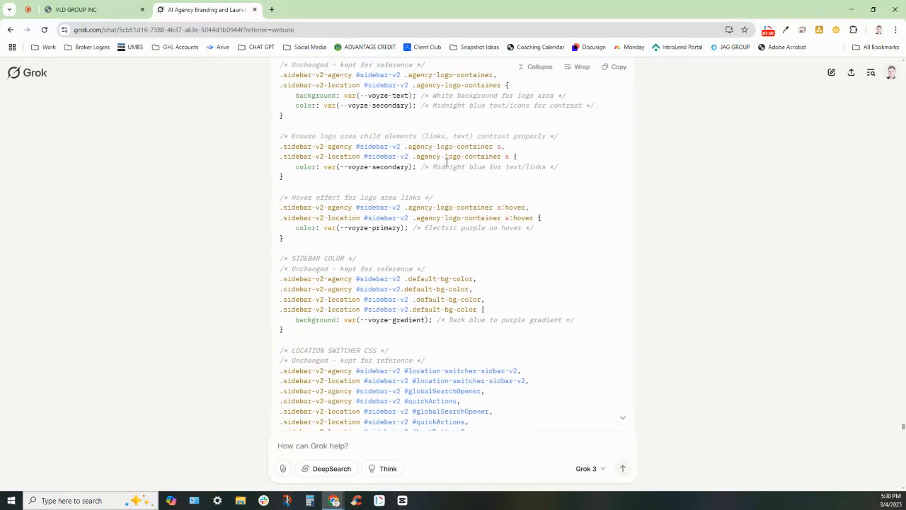
scroll(up, 3)
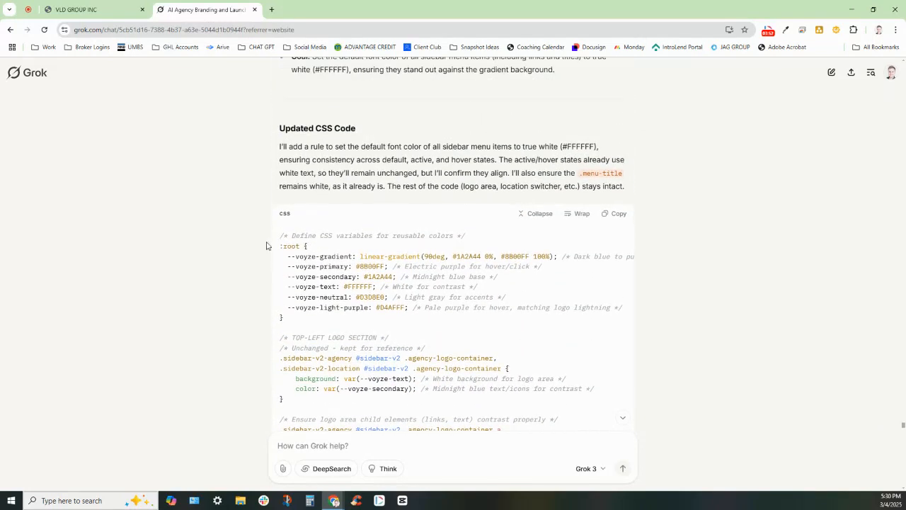
scroll(down, 3)
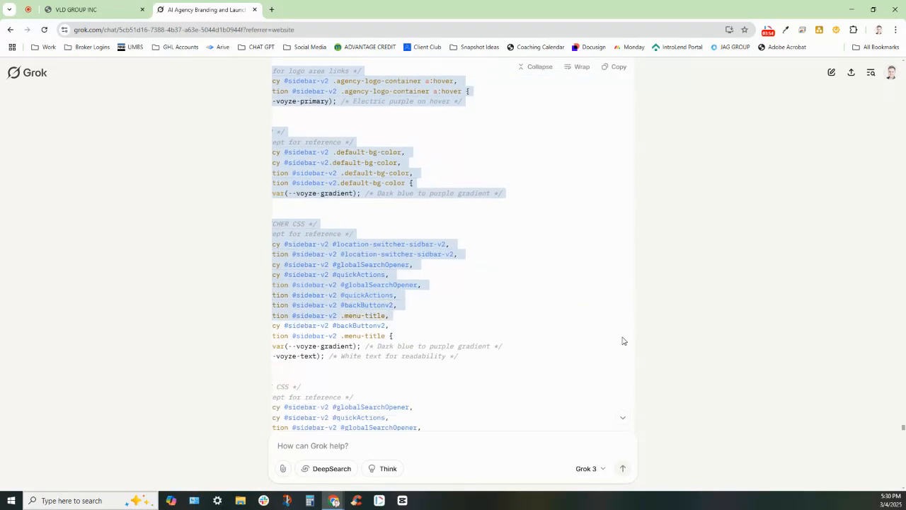
scroll(down, 3)
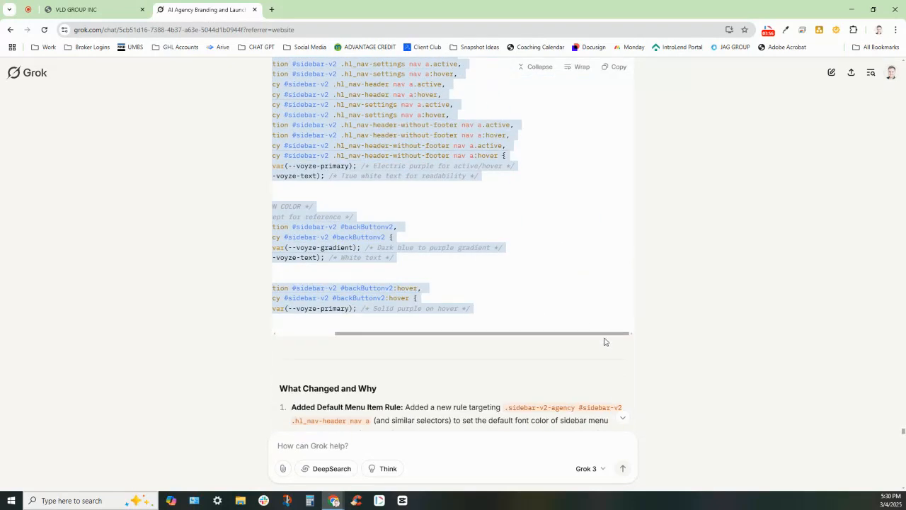
scroll(left, 3)
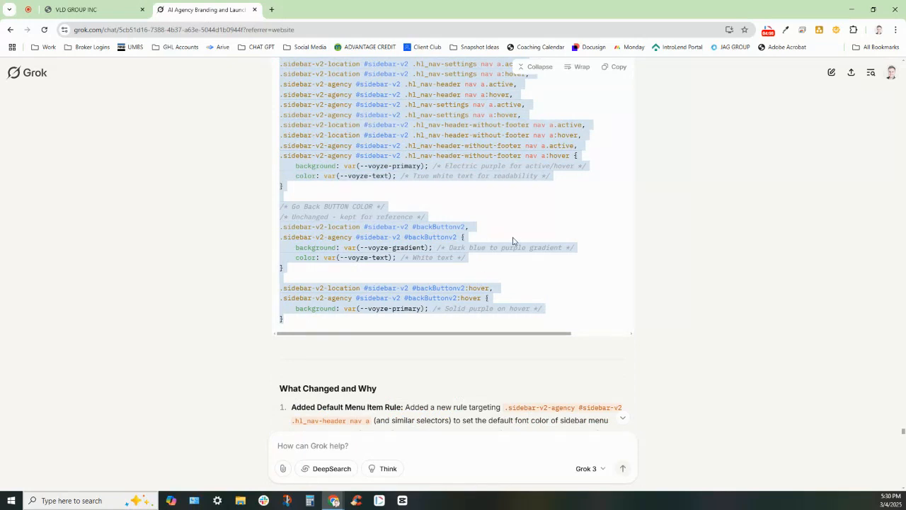
scroll(up, 3)
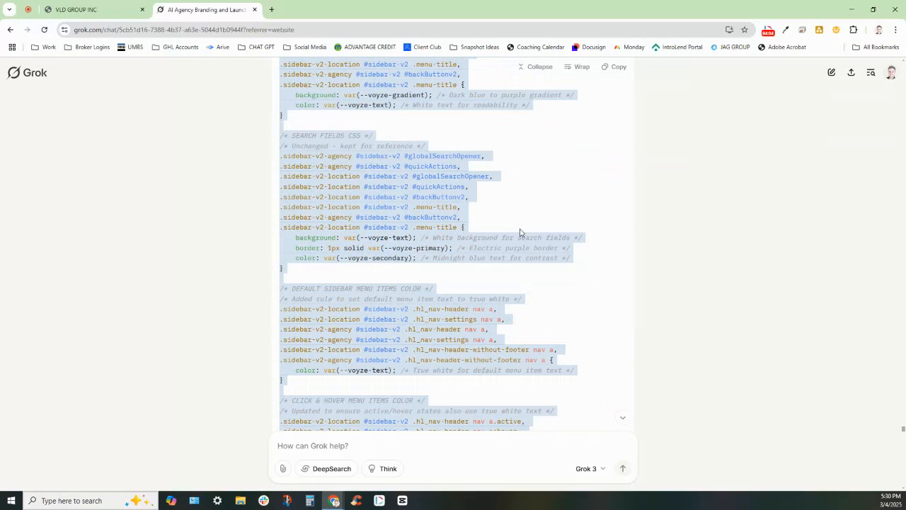
scroll(up, 3)
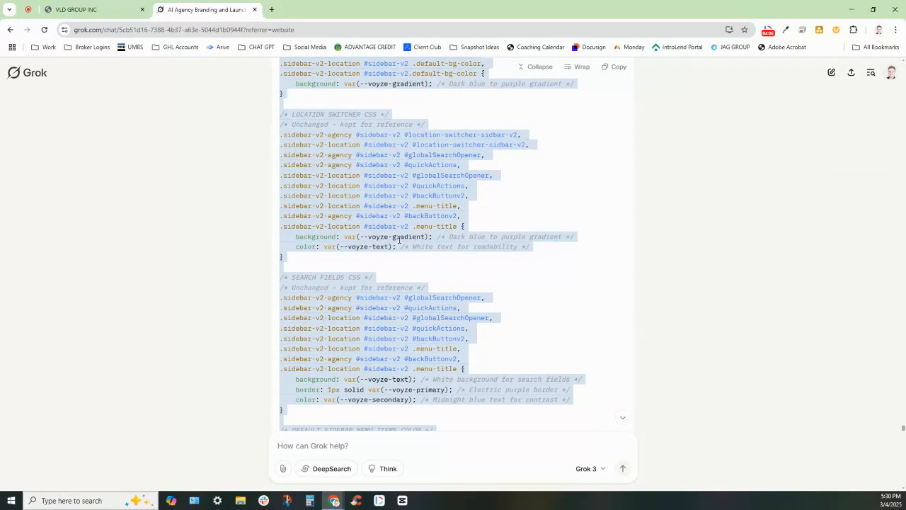
scroll(up, 3)
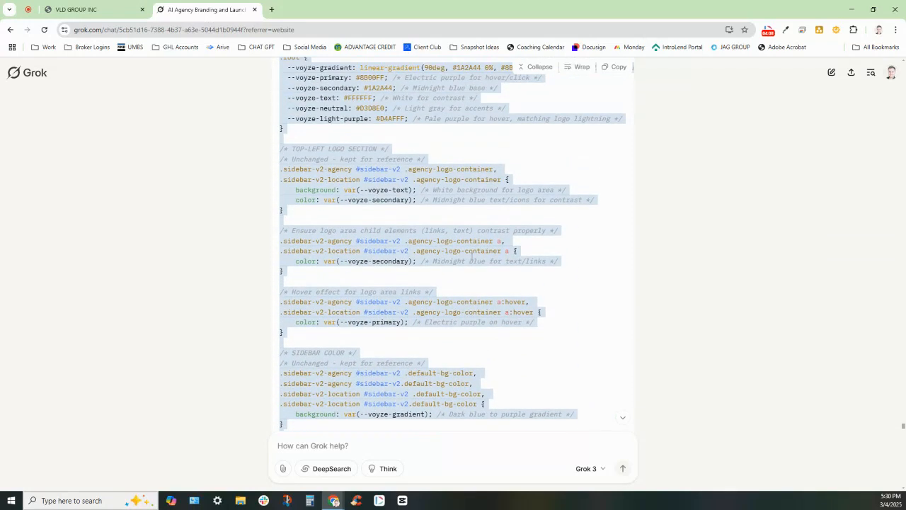
scroll(up, 3)
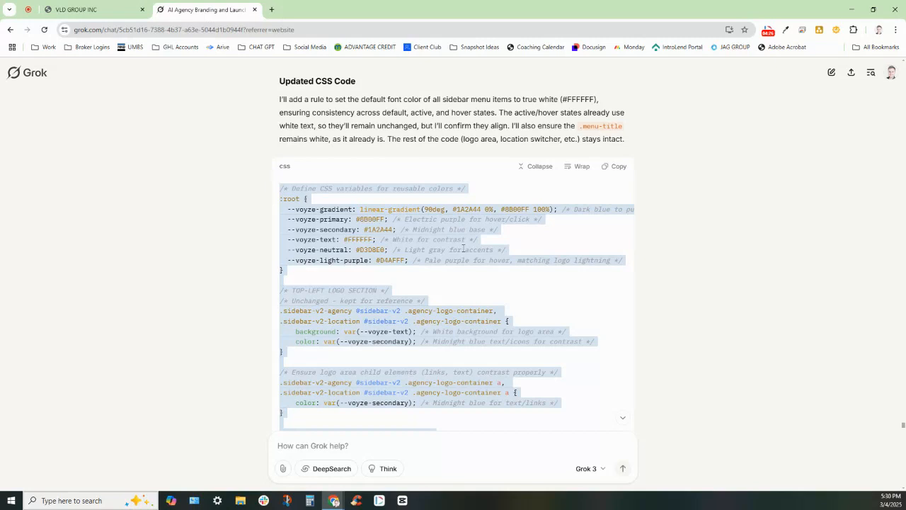
mouse_move(465, 244)
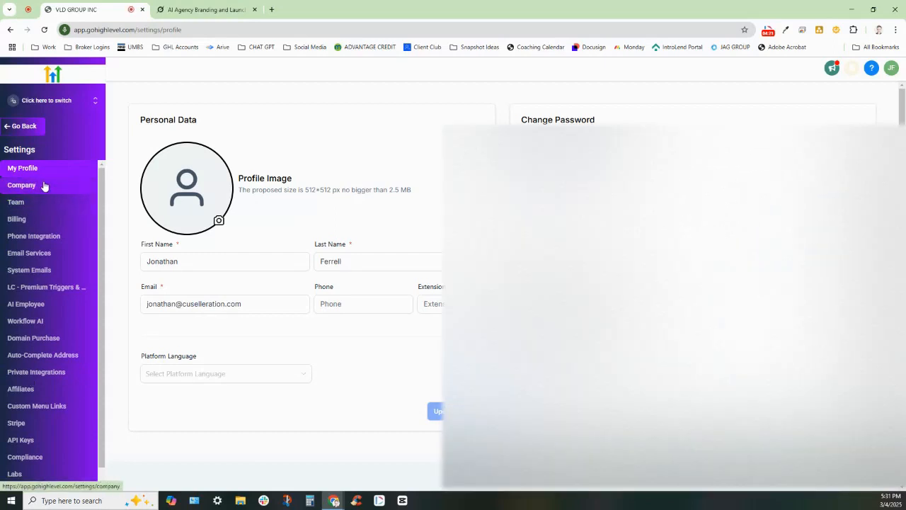
- Bring up GoHighLevel's Company settings page
click(21, 184)
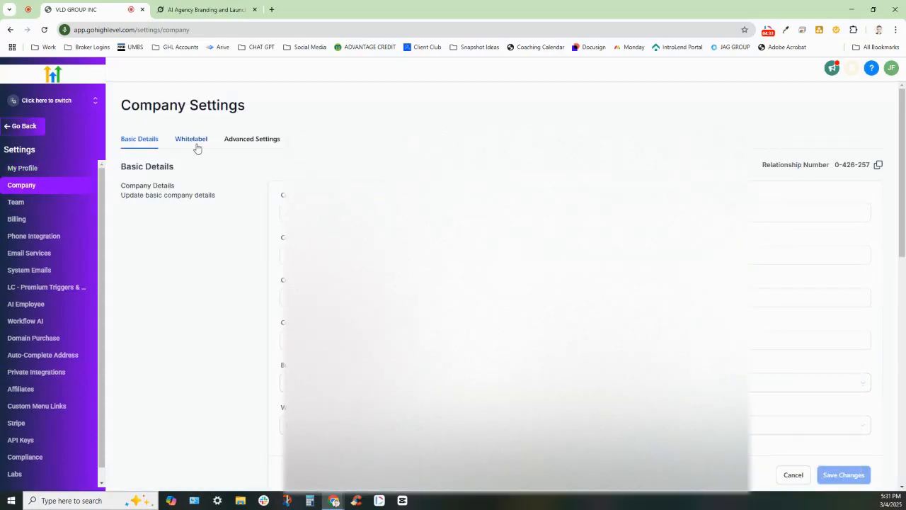
- Fill the Whitelabel Custom CSS field with the dark-blue-to-purple gradient sidebar code
click(191, 139)
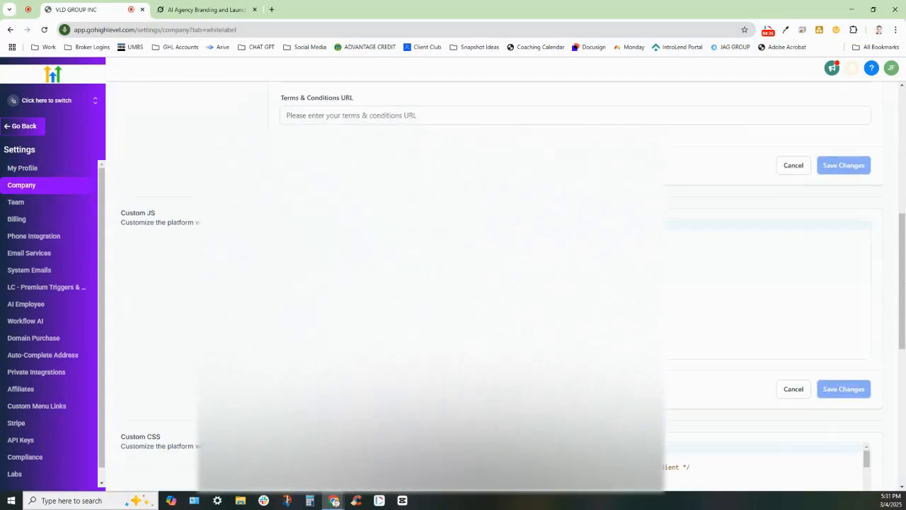
scroll(down, 3)
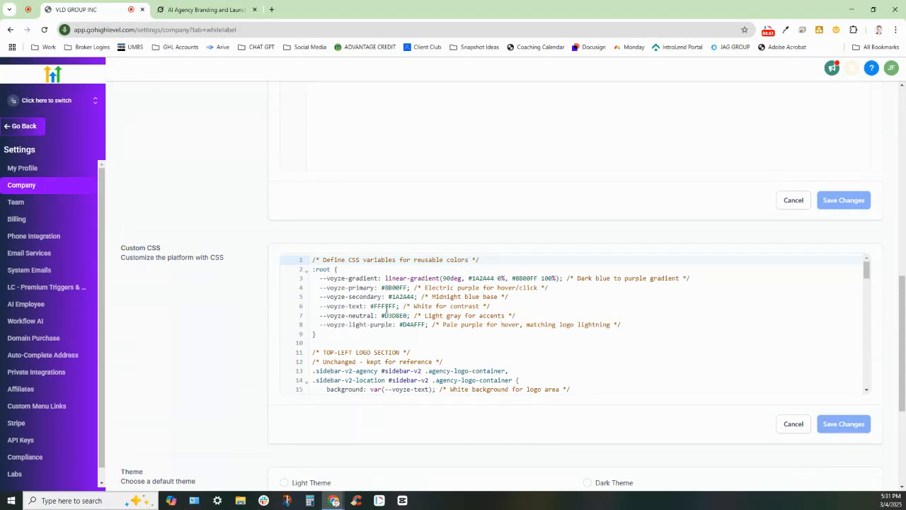
mouse_move(515, 187)
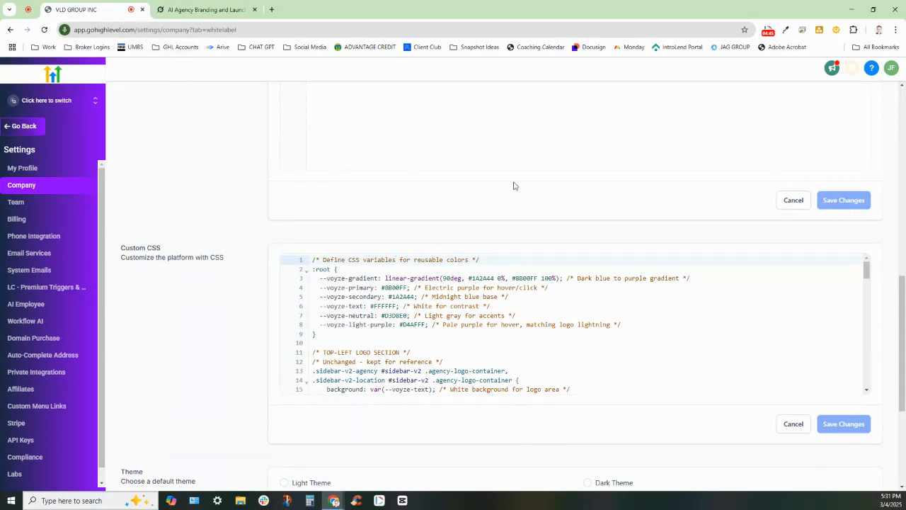